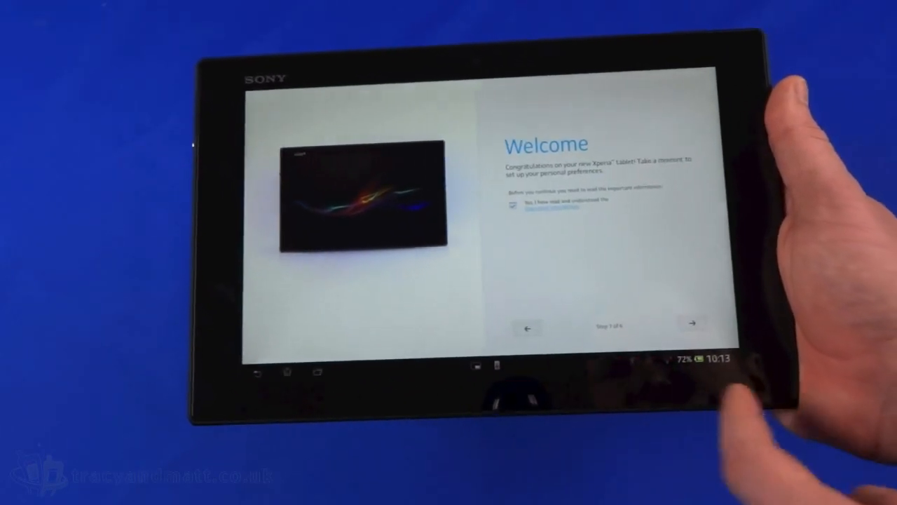
- Pass the welcome and time pages and connect to the TANDEM Wi-Fi network
{"action": "left_click", "coordinate": [693, 322]}
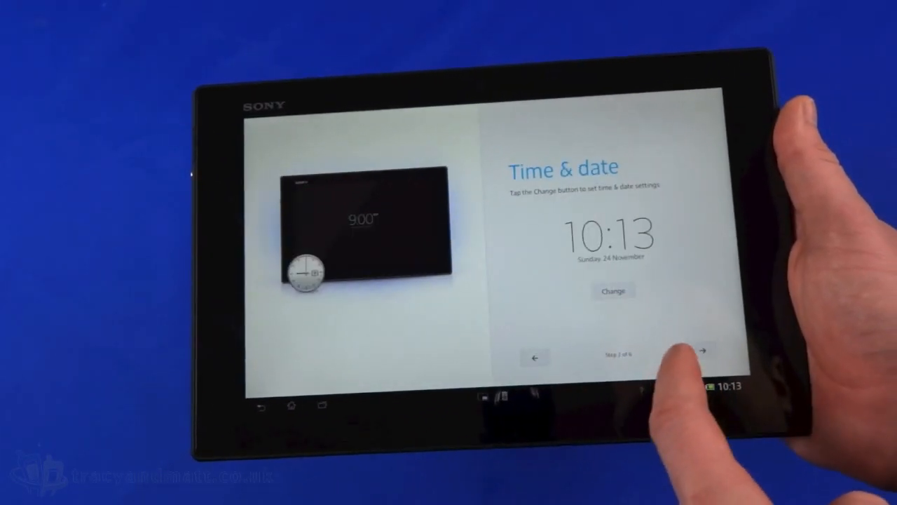
{"action": "left_click", "coordinate": [694, 342]}
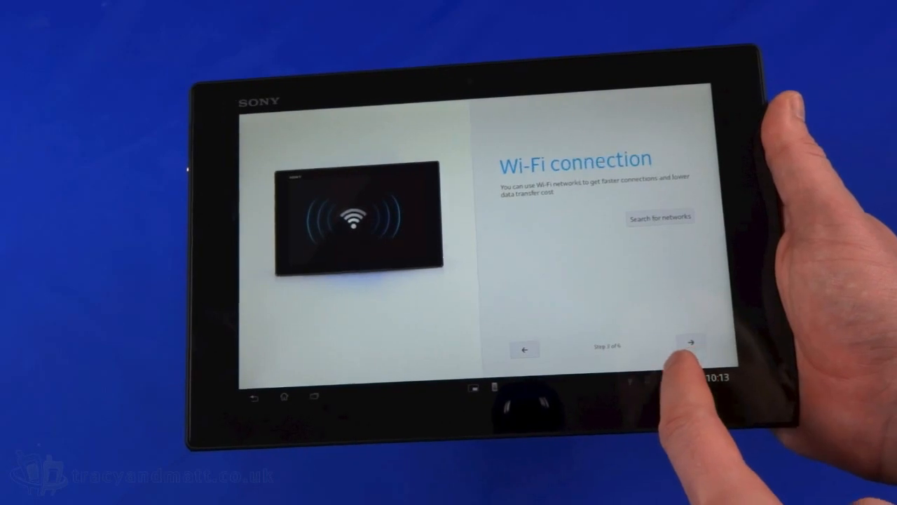
{"action": "left_click", "coordinate": [659, 217]}
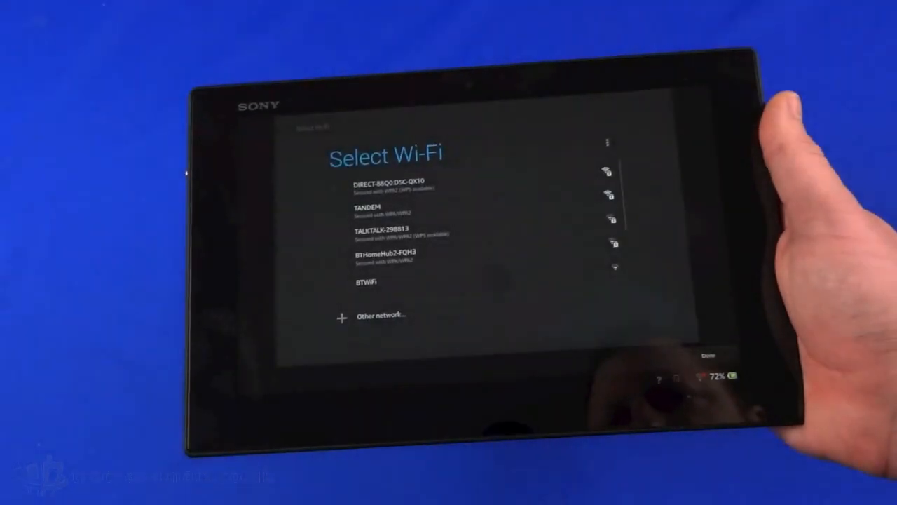
{"action": "left_click", "coordinate": [368, 210]}
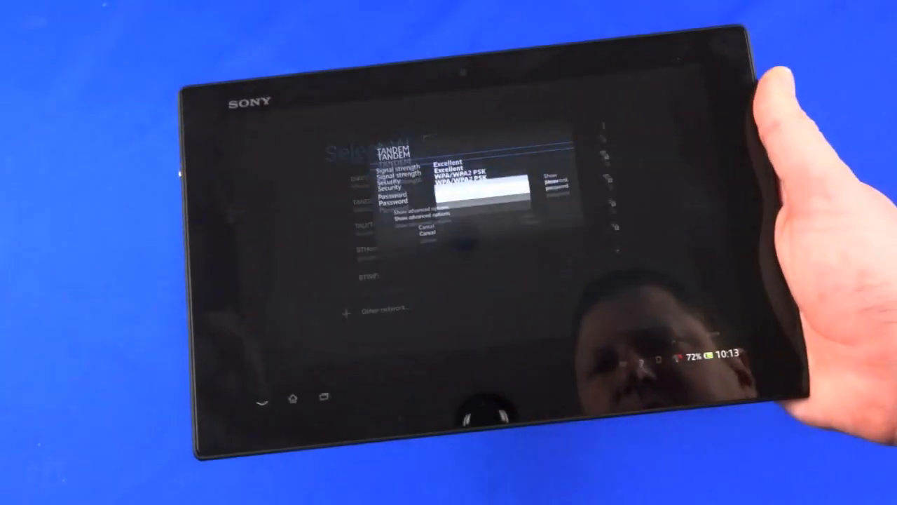
{"action": "left_click", "coordinate": [484, 185]}
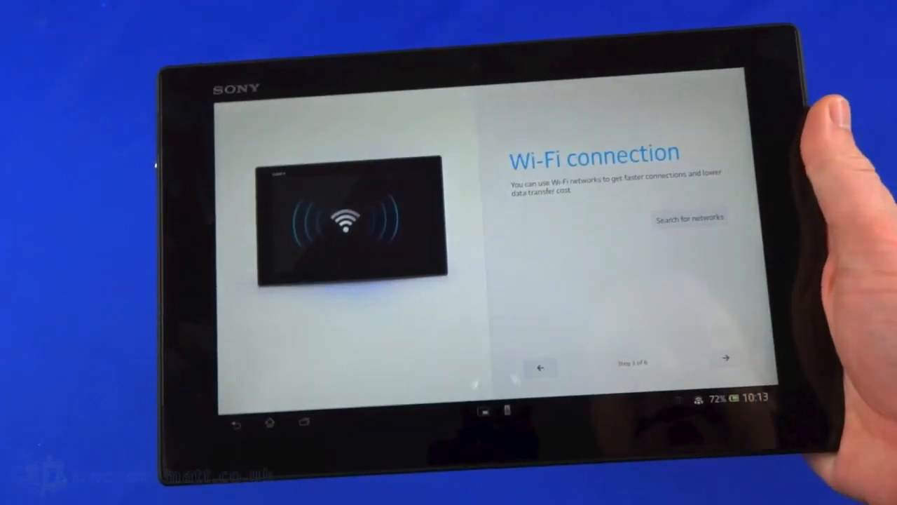
- Skip the Sony Entertainment Network and accounts steps and dismiss the usage info notice
{"action": "left_click", "coordinate": [727, 357]}
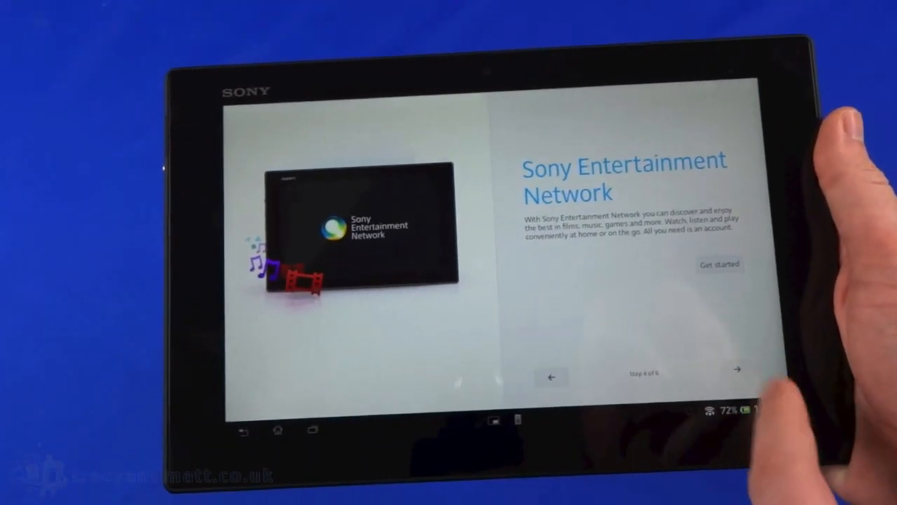
{"action": "left_click", "coordinate": [736, 369]}
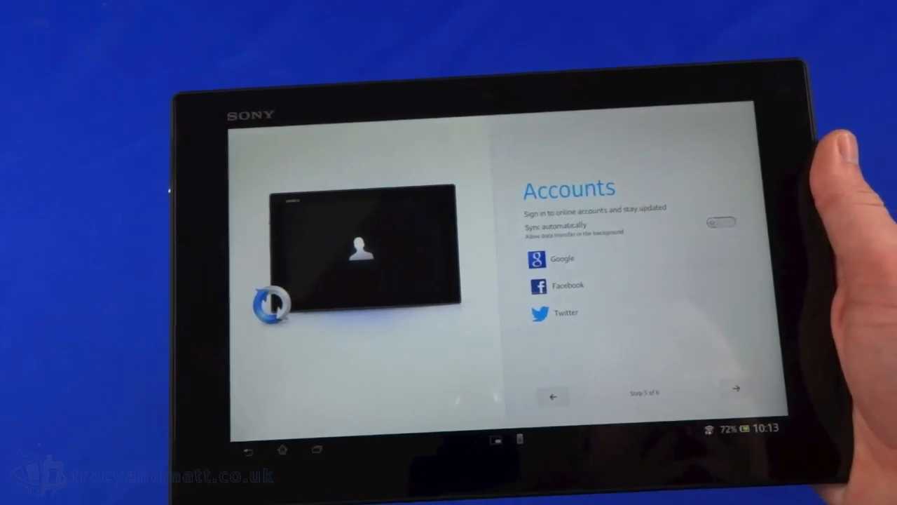
{"action": "left_click", "coordinate": [735, 388]}
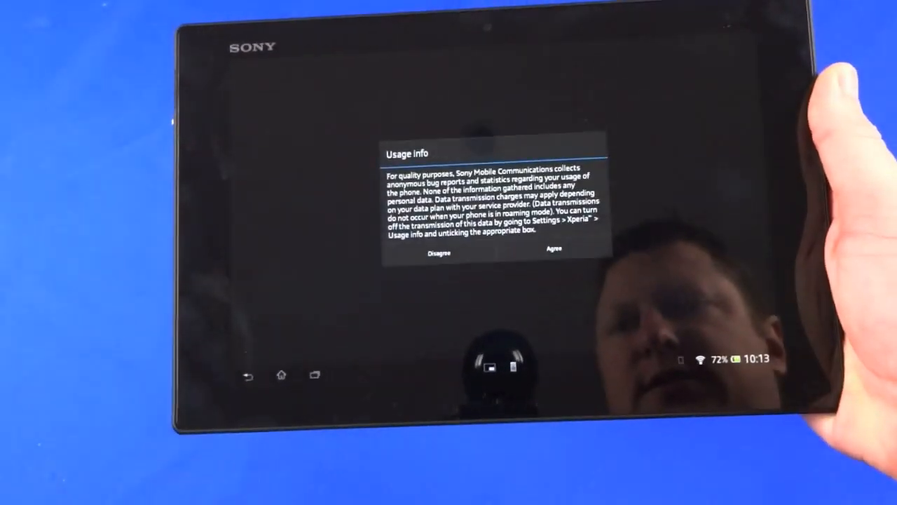
{"action": "left_click", "coordinate": [554, 249]}
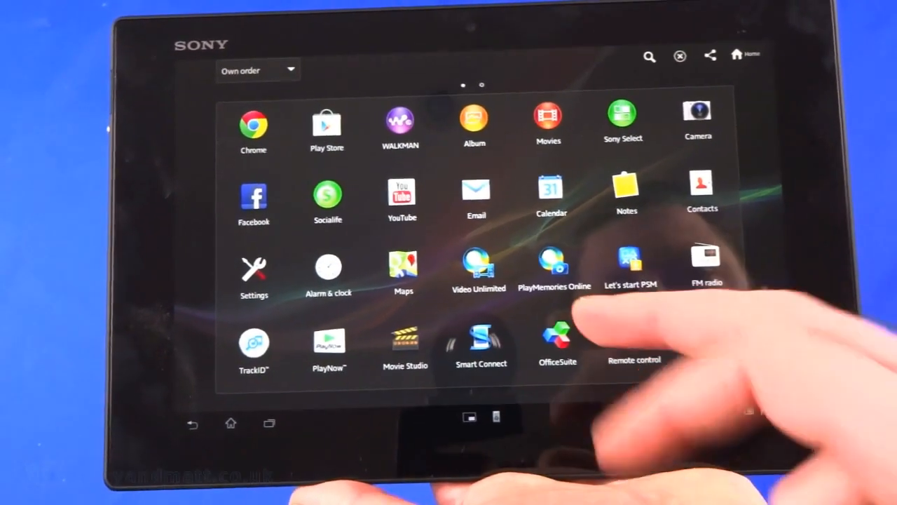
- Swipe through the app drawer, return home and launch Chrome
{"action": "scroll", "scroll_direction": "left", "scroll_amount": 3}
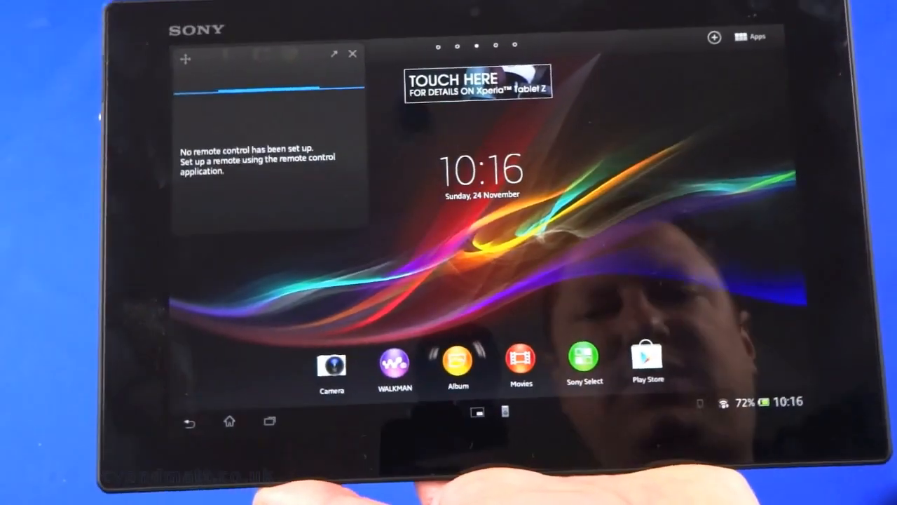
{"action": "left_click", "coordinate": [750, 38]}
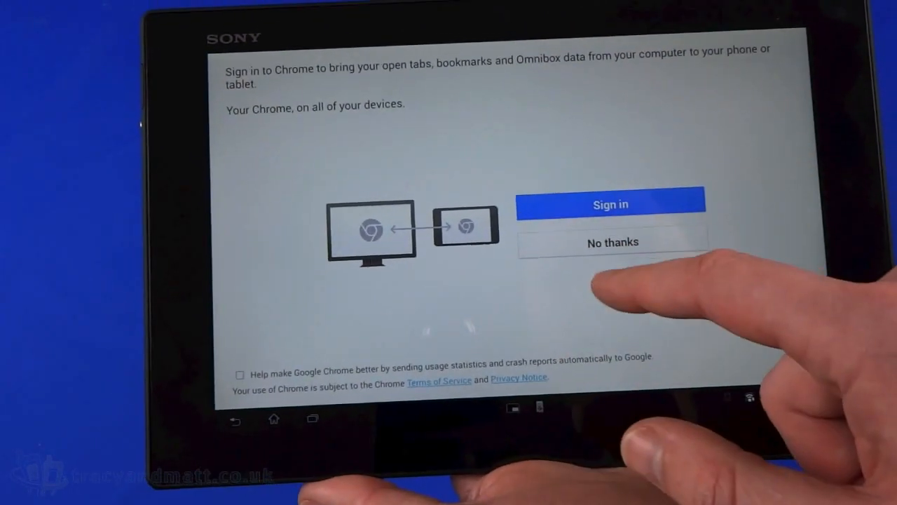
- Decline Chrome sign-in, load tracyandmatt.co.uk from the omnibox and scroll the page
{"action": "left_click", "coordinate": [611, 241]}
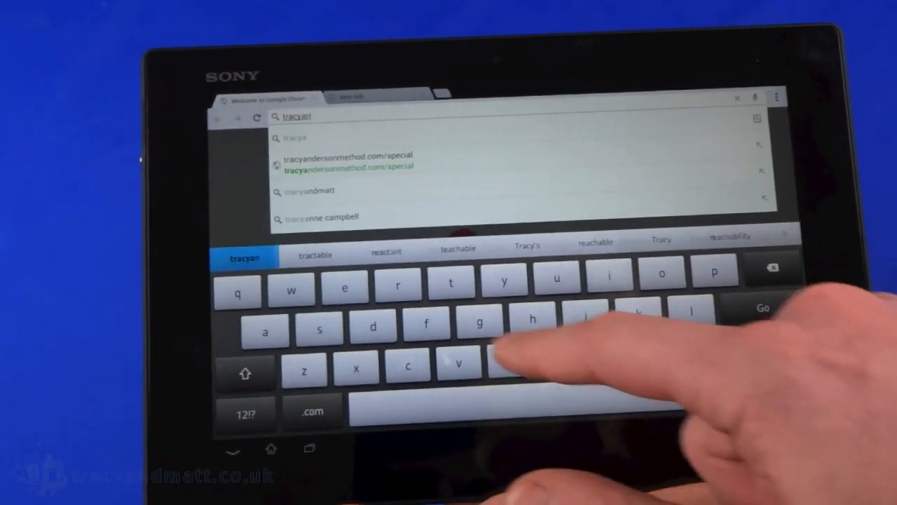
{"action": "type", "text": "d"}
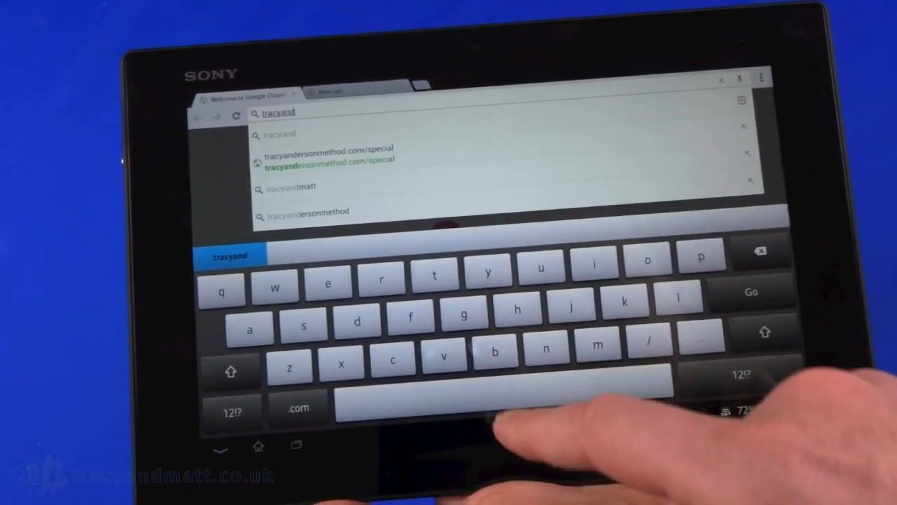
{"action": "type", "text": "matt.co.uk"}
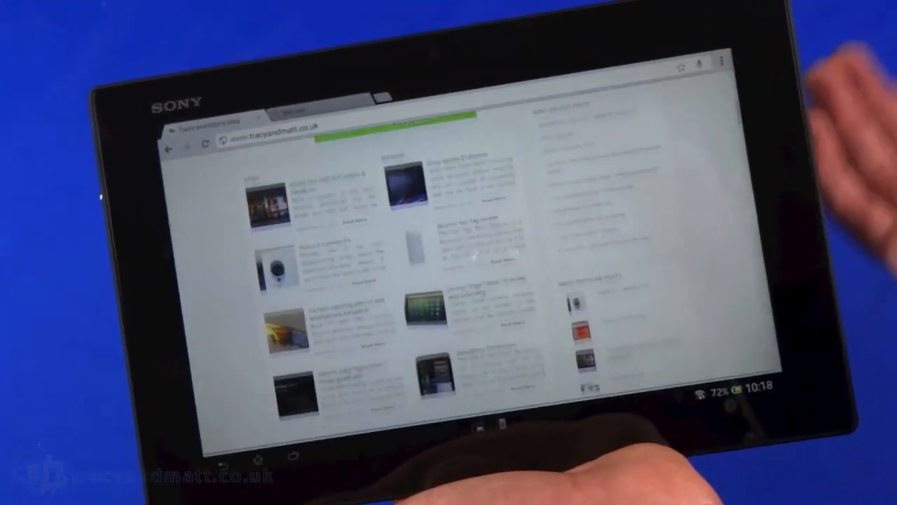
{"action": "scroll", "scroll_direction": "down", "scroll_amount": 3}
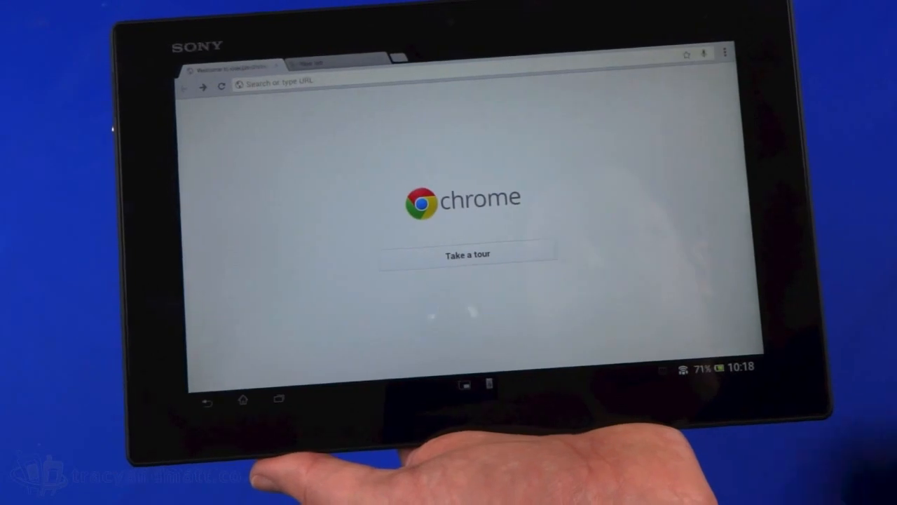
- Return home, launch YouTube and search for 'leodee'
{"action": "left_click", "coordinate": [241, 401]}
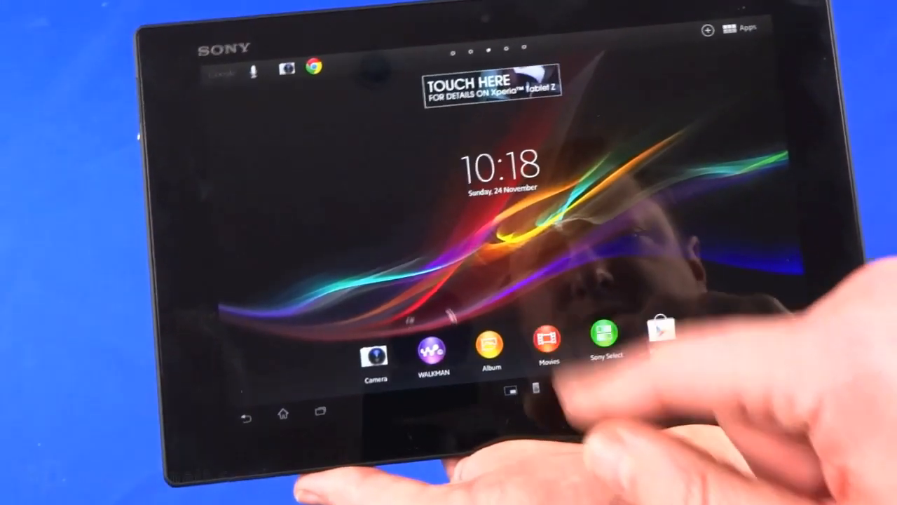
{"action": "left_click", "coordinate": [743, 28]}
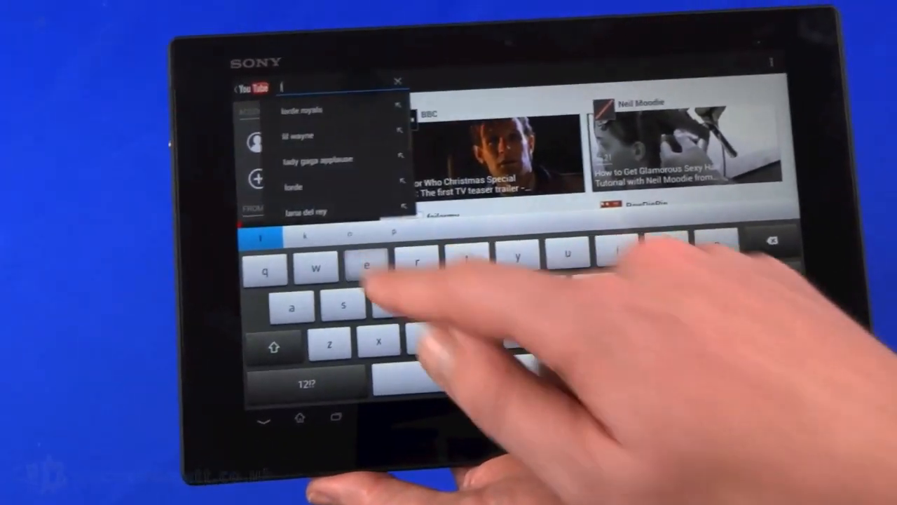
{"action": "type", "text": "leodee"}
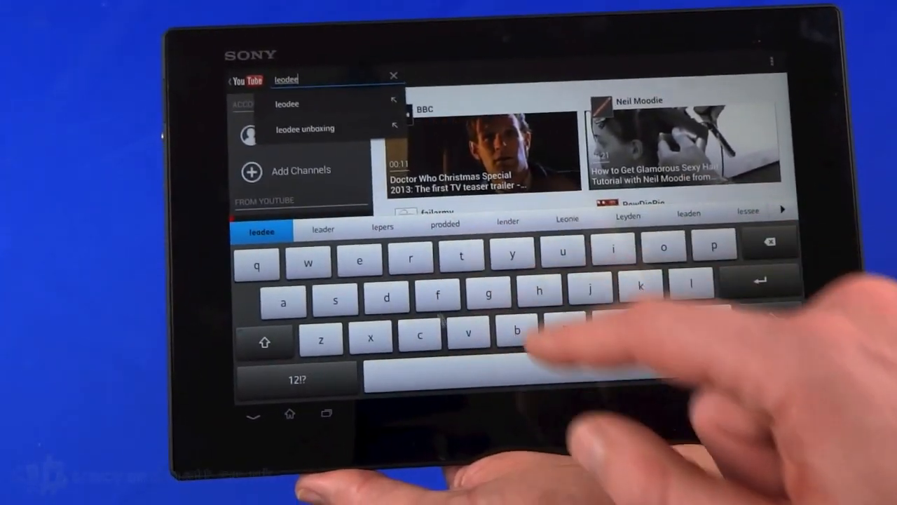
{"action": "left_click", "coordinate": [304, 129]}
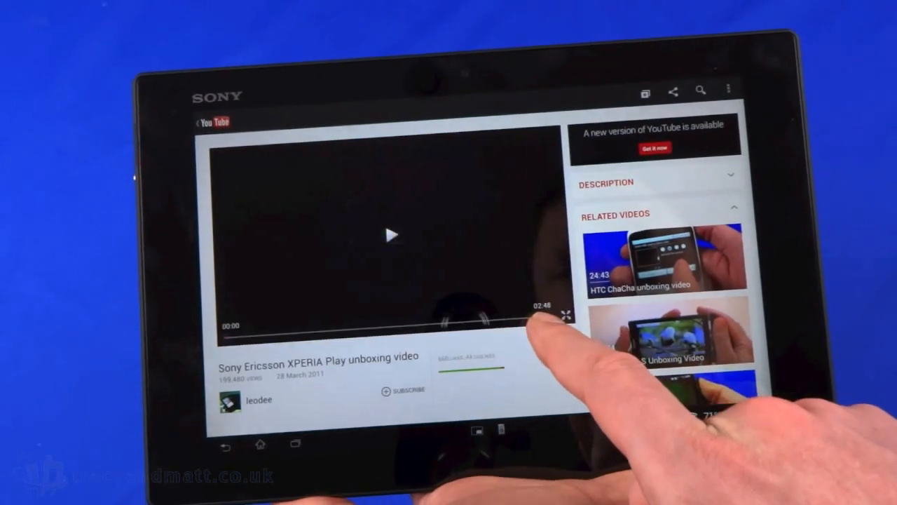
- Play the XPERIA Play unboxing video full screen and seek ahead on the progress bar
{"action": "left_click", "coordinate": [389, 234]}
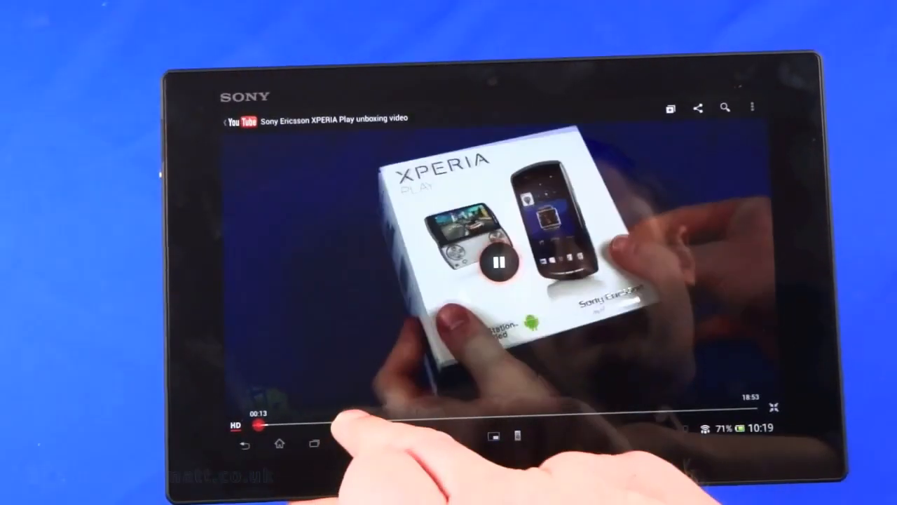
{"action": "left_click_drag", "start_coordinate": [258, 429], "coordinate": [337, 392]}
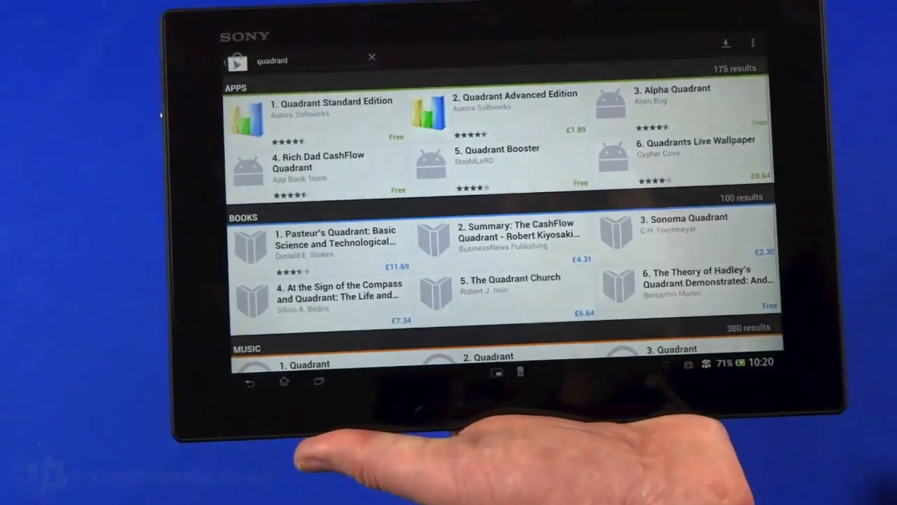
- Install Quadrant Standard Edition from its Play Store listing, accepting permissions, then return home
{"action": "left_click", "coordinate": [315, 115]}
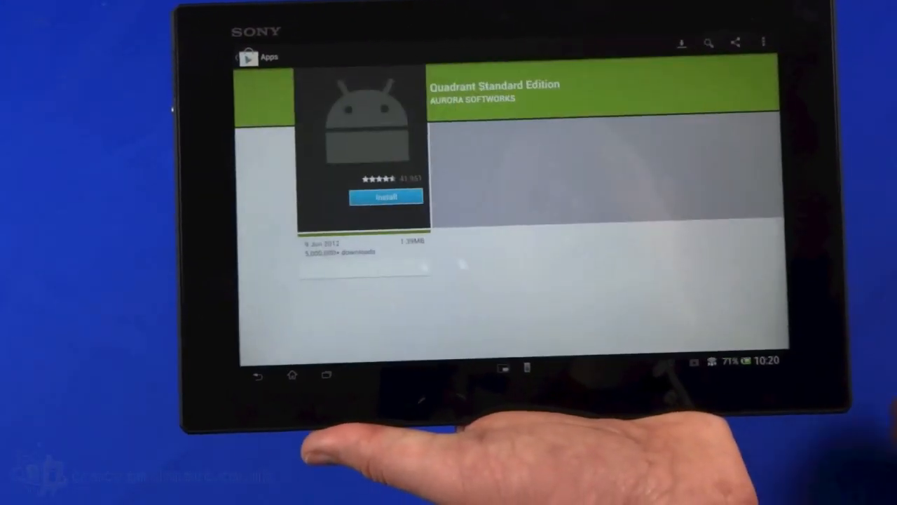
{"action": "left_click", "coordinate": [386, 197]}
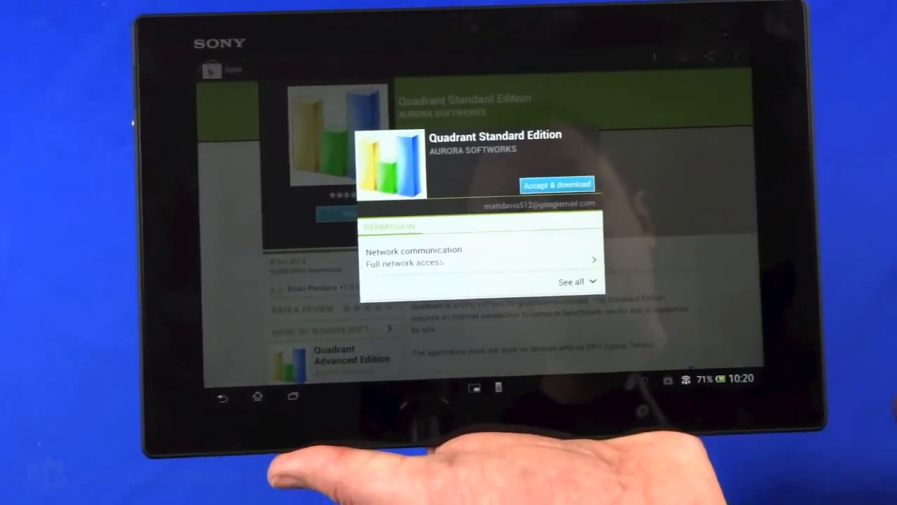
{"action": "left_click", "coordinate": [556, 185]}
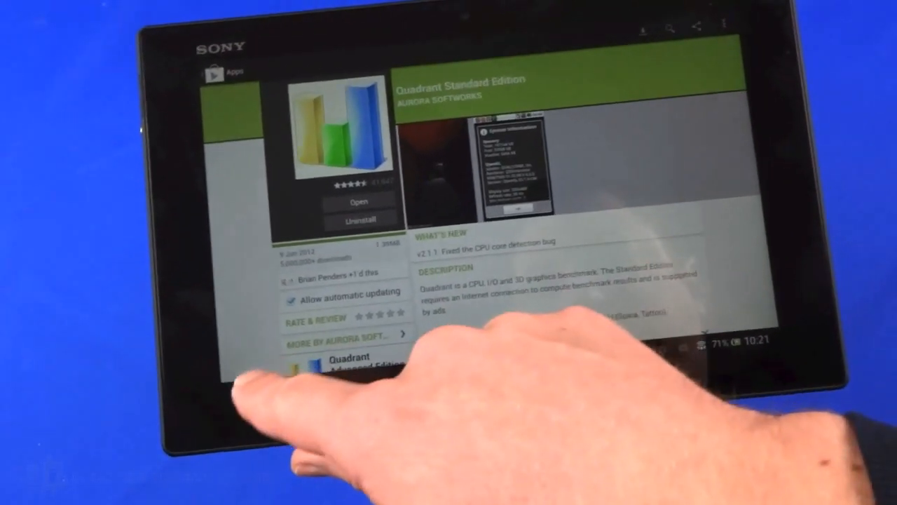
{"action": "left_click", "coordinate": [235, 401]}
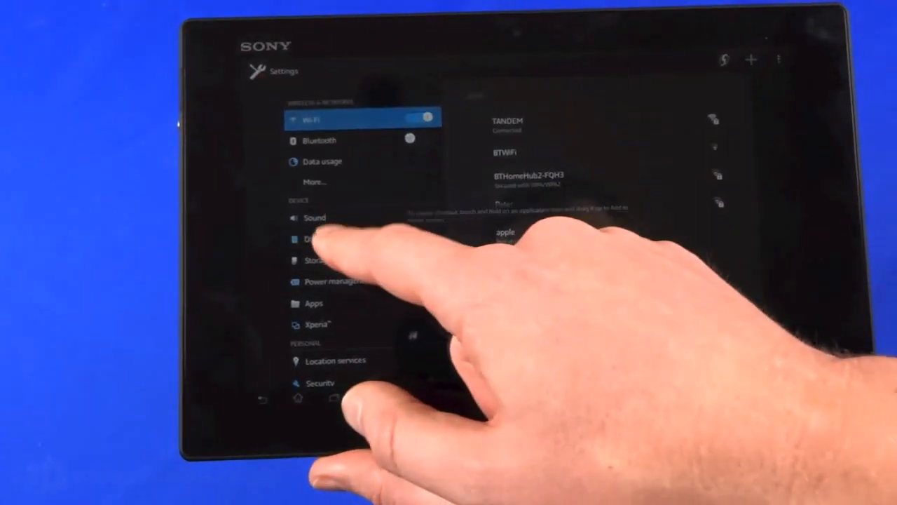
- Browse the Display and Google account settings, then scroll down to About tablet
{"action": "left_click", "coordinate": [315, 238]}
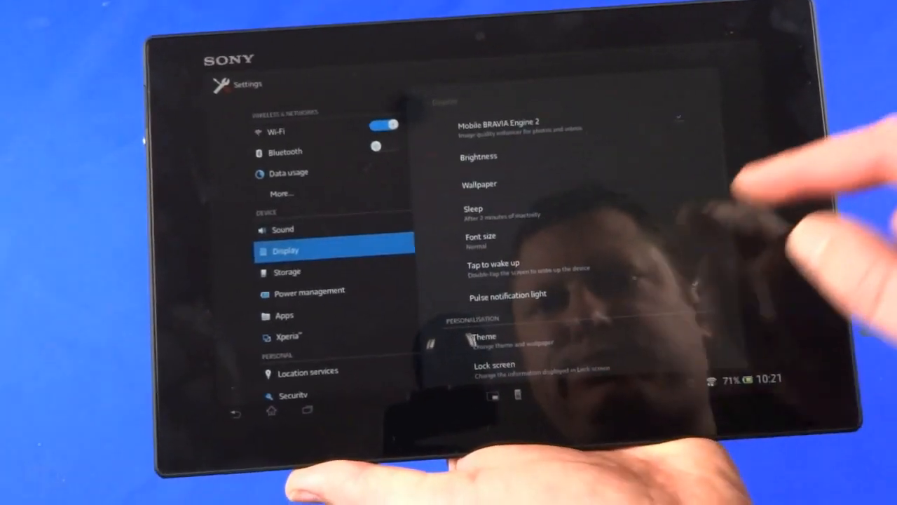
{"action": "left_click", "coordinate": [479, 157]}
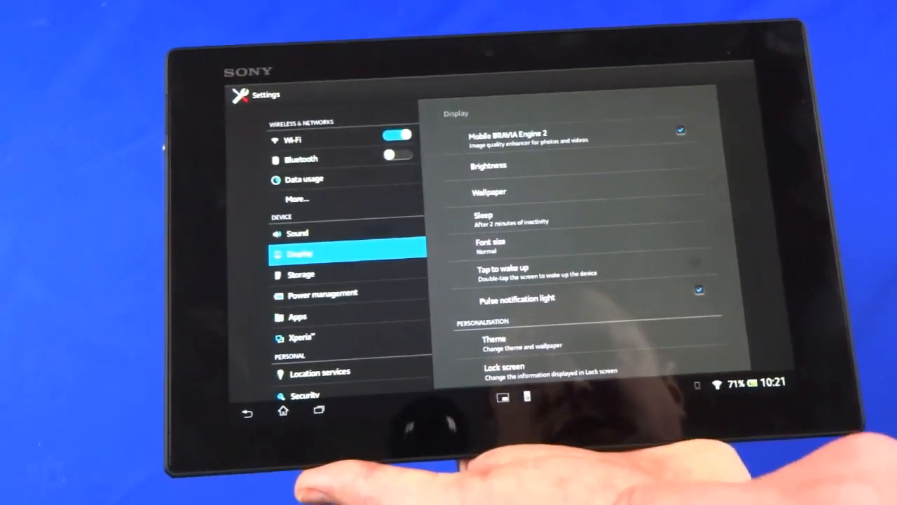
{"action": "left_click", "coordinate": [301, 274]}
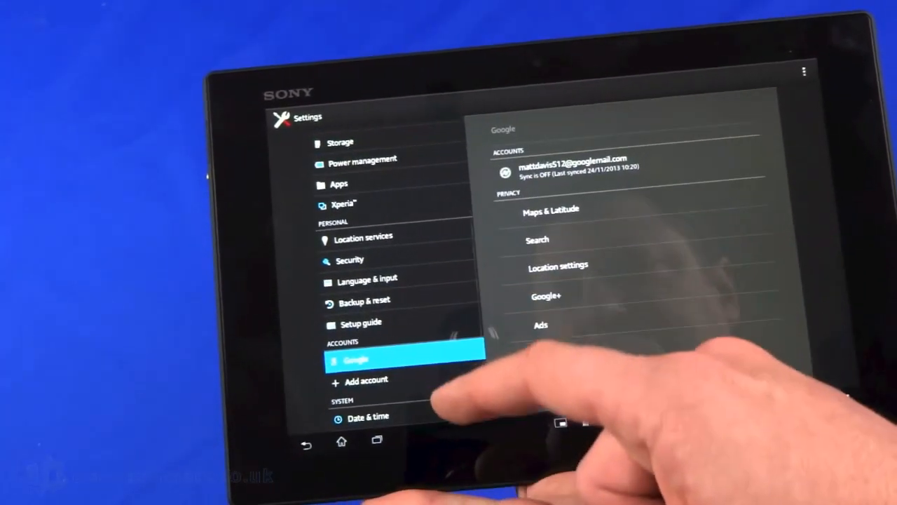
{"action": "scroll", "scroll_direction": "down", "scroll_amount": 3}
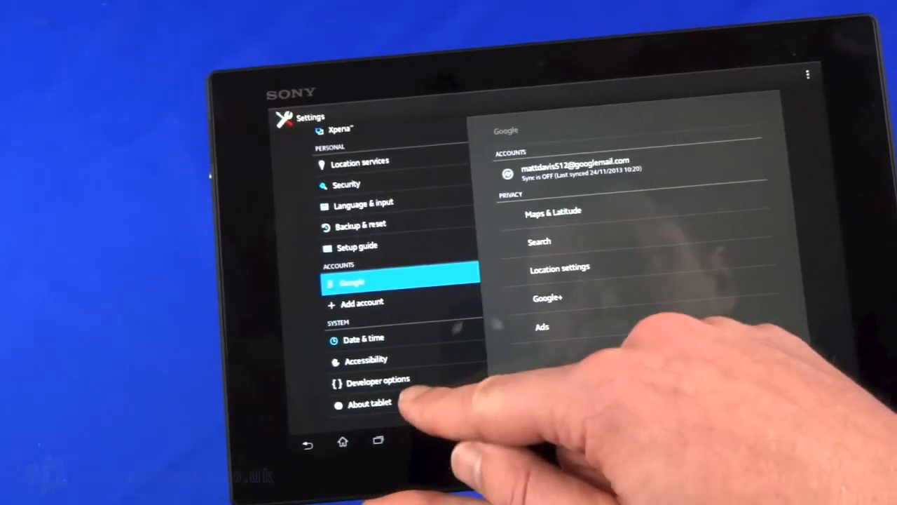
{"action": "left_click", "coordinate": [370, 402]}
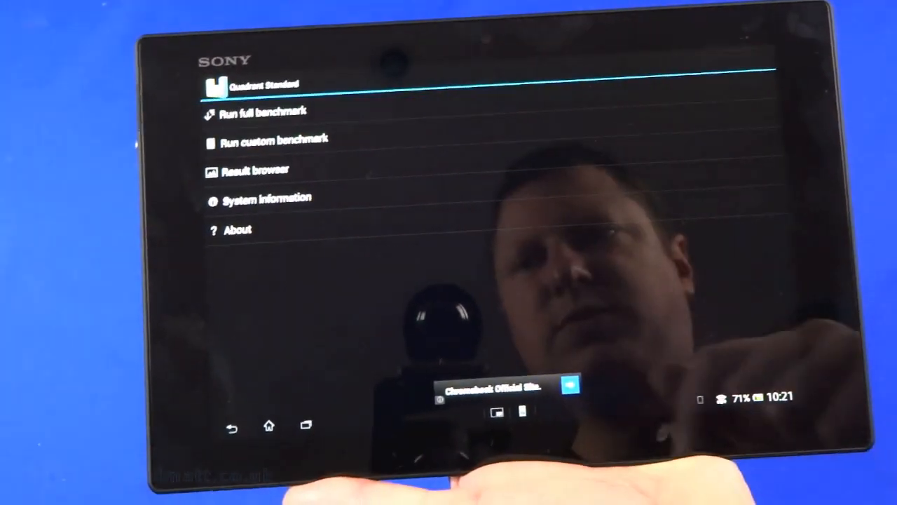
- Run the full Quadrant benchmark and agree to submit the results for scoring
{"action": "left_click", "coordinate": [255, 113]}
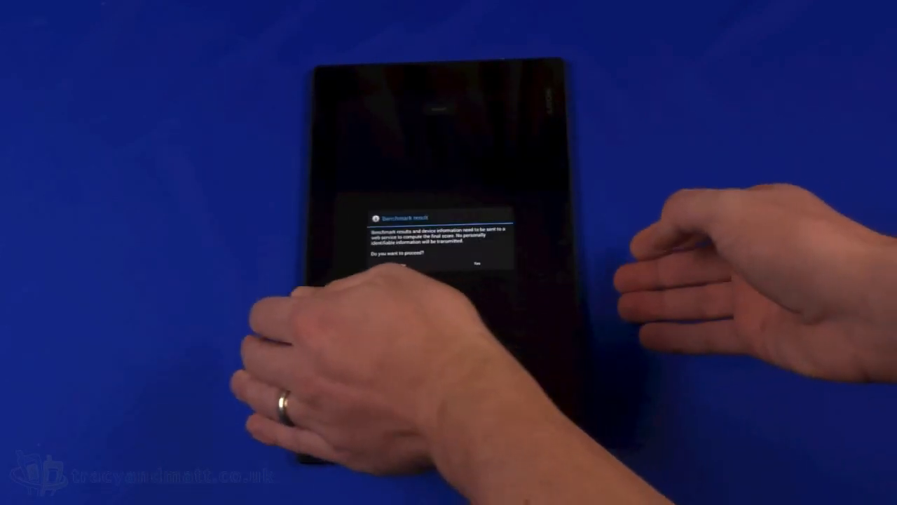
{"action": "left_click", "coordinate": [476, 265]}
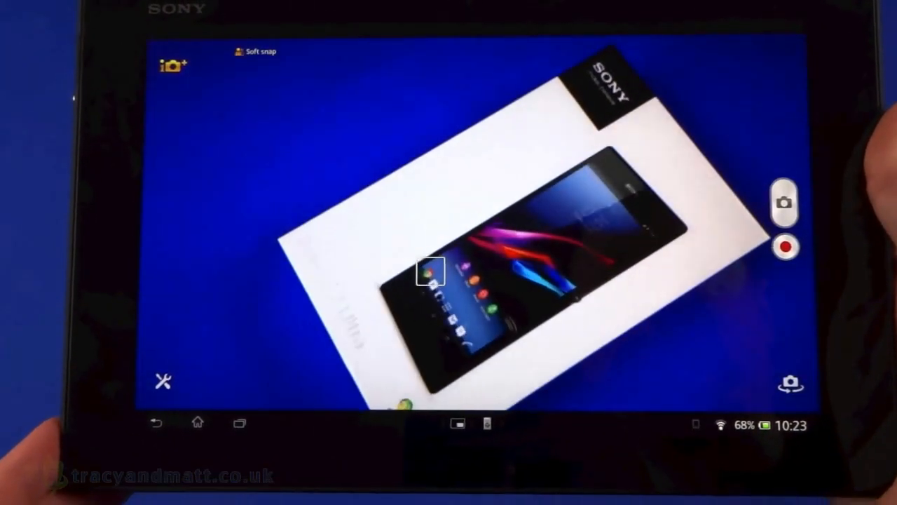
- Switch to the front camera and back, then show the photo resolution options in settings
{"action": "left_click", "coordinate": [174, 66]}
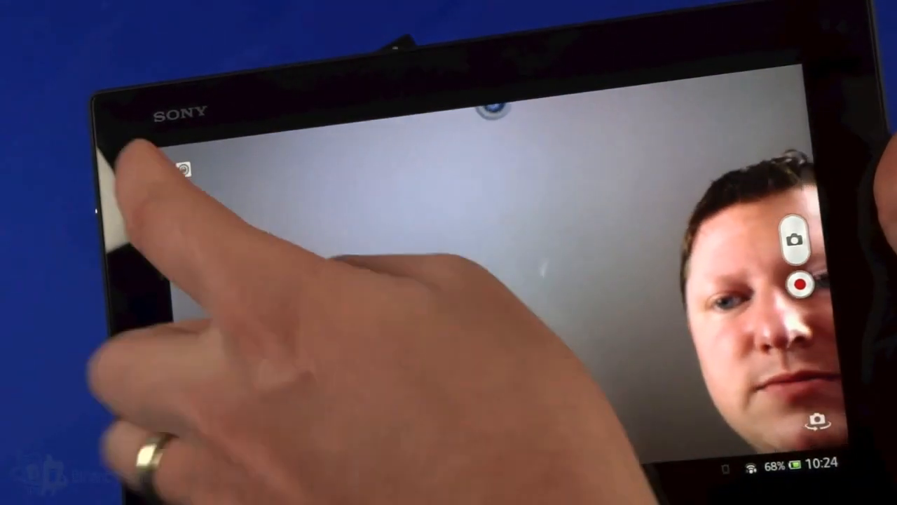
{"action": "left_click", "coordinate": [185, 168]}
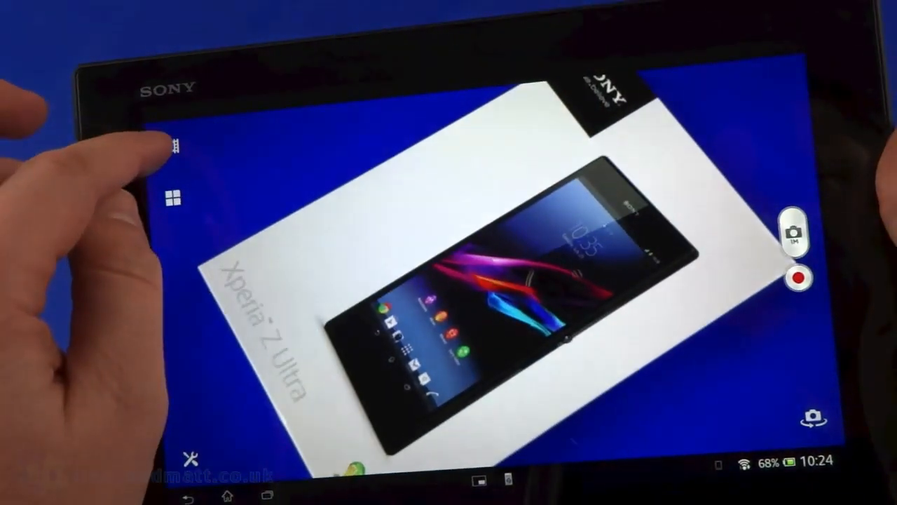
{"action": "left_click", "coordinate": [171, 196]}
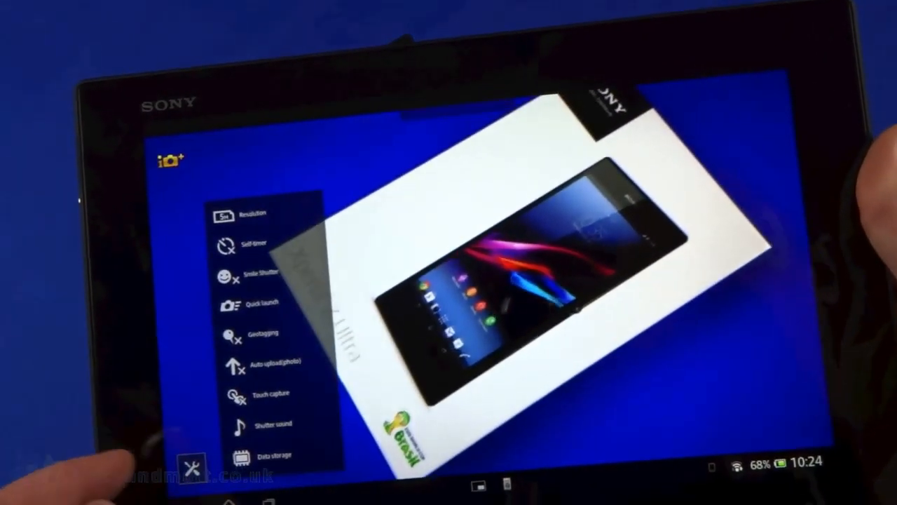
{"action": "left_click", "coordinate": [252, 213]}
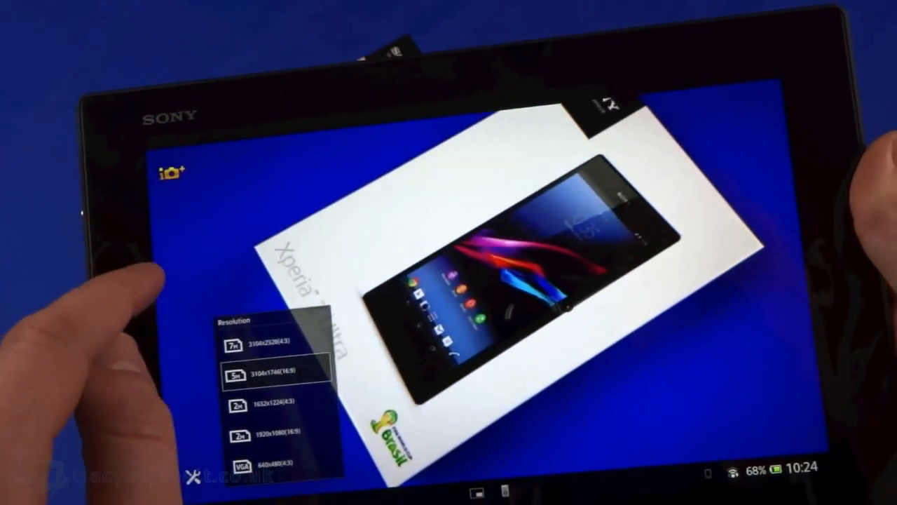